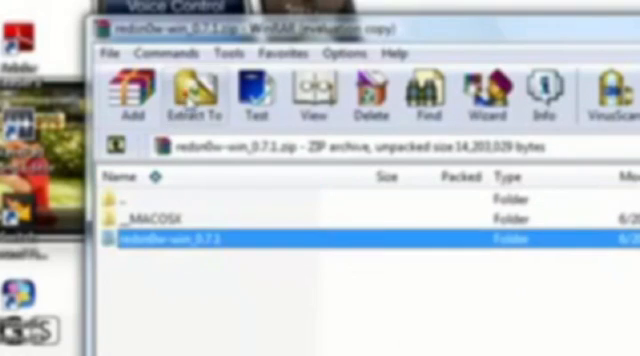
Launch redsn0w.exe from the extracted redsn0w-win_0.7.1 archive
click(196, 96)
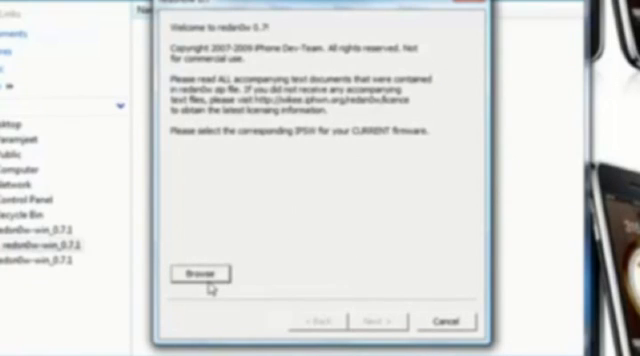
Load the iPhone 3.0 Restore .ipsw from the Desktop as the current firmware
click(204, 276)
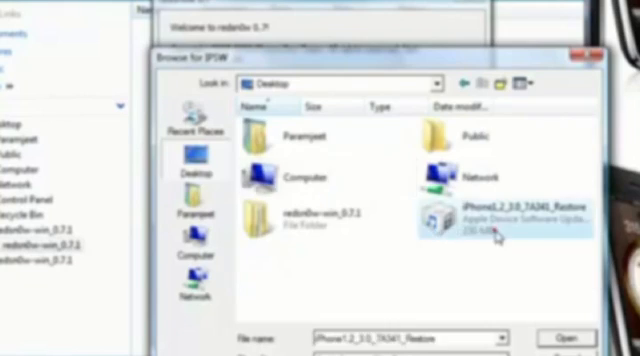
click(560, 328)
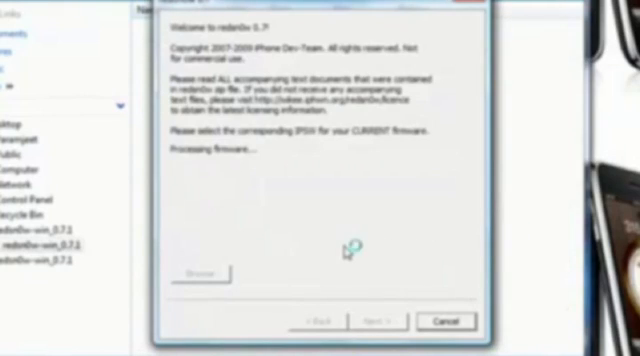
mouse_move(340, 252)
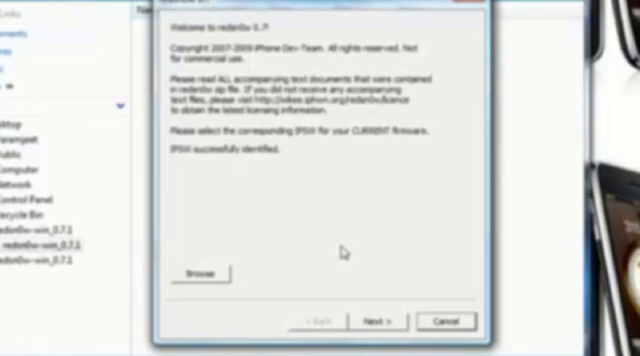
Continue to the jailbreak options with Install Cydia ticked
click(382, 320)
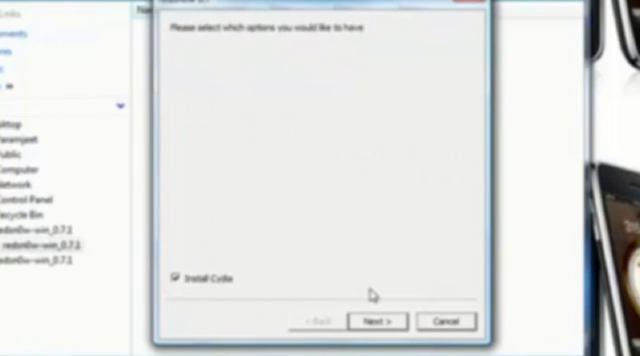
mouse_move(172, 300)
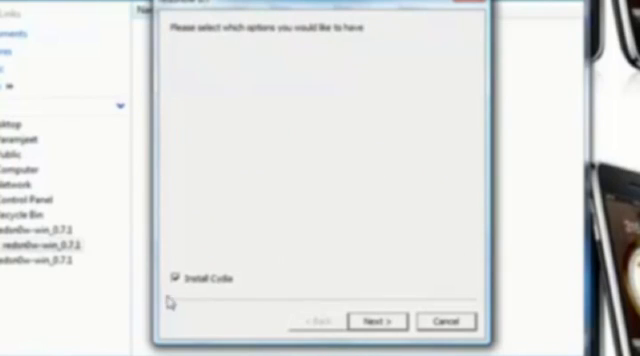
Confirm the options, keeping Cydia, to reach the power-off and plug-in instructions
click(382, 320)
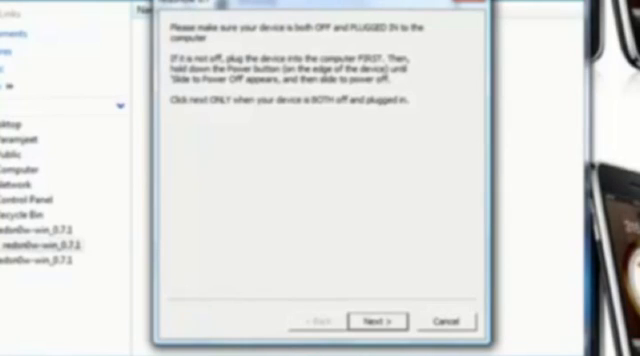
mouse_move(392, 198)
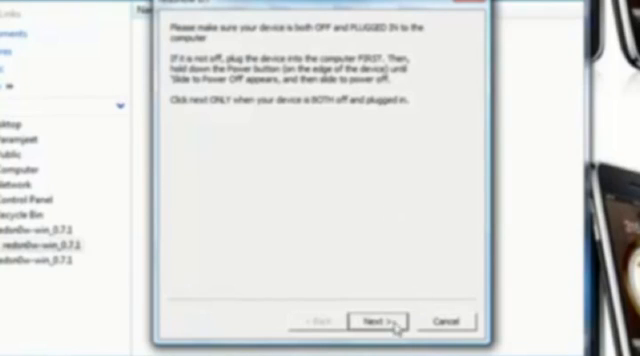
Start jailbreaking the powered-off, plugged-in iPhone and wait for reboot
click(384, 320)
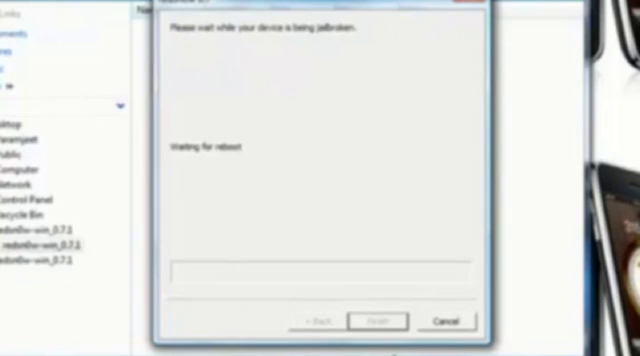
mouse_move(212, 168)
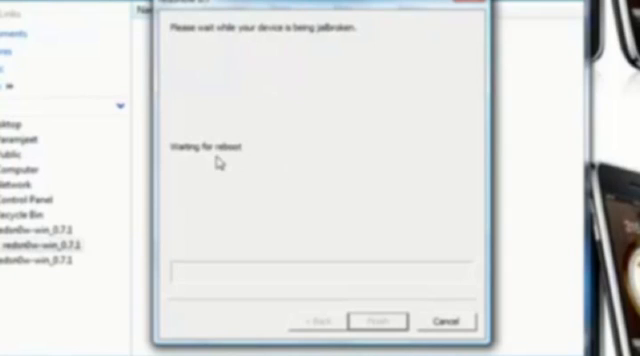